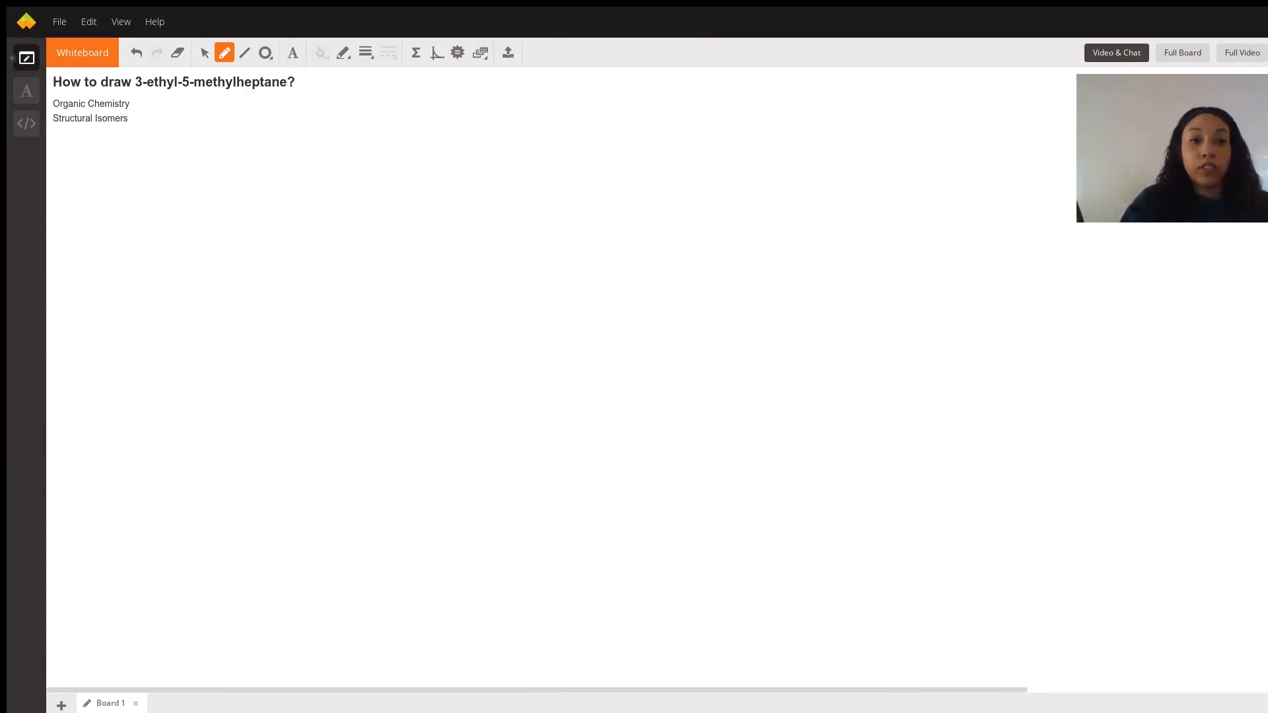
- Underline 'heptane' in the title and handwrite 'hept' in purple beneath it
left_click_drag(235, 102, 296, 101)
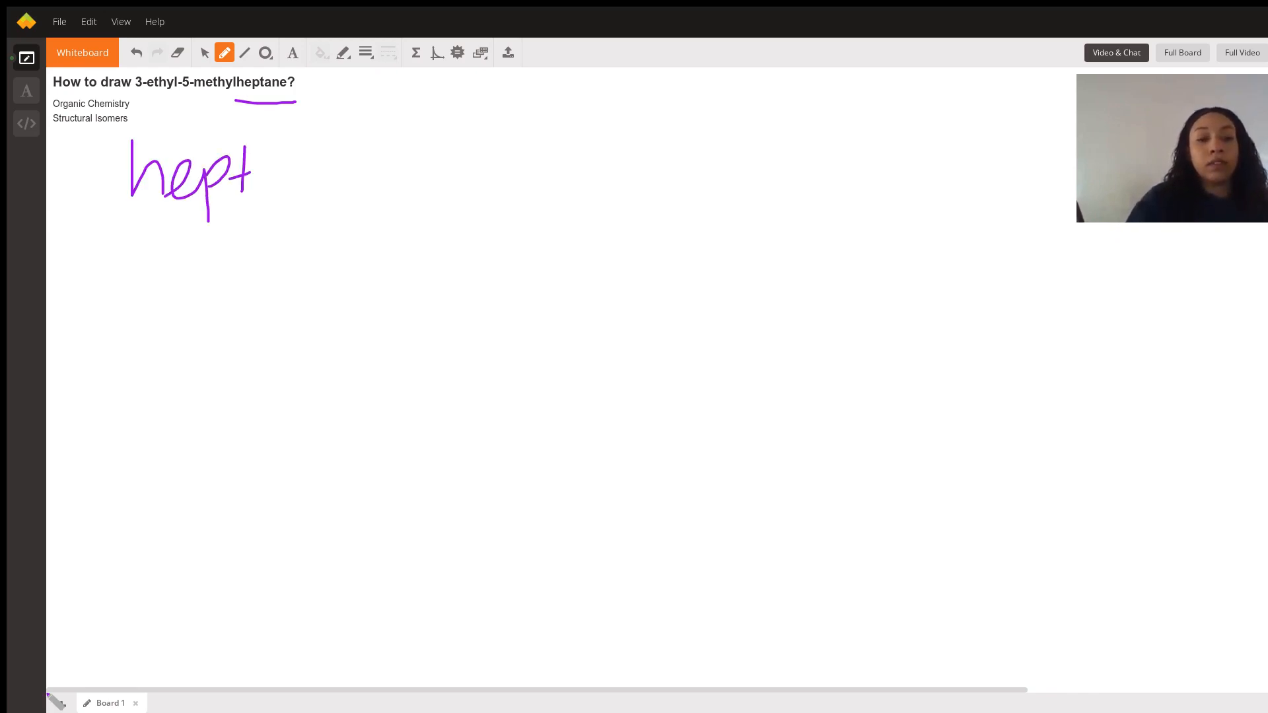
- Write '→ 7' after 'hept' and sketch a seven-vertex zigzag carbon chain below
left_click_drag(266, 168, 311, 167)
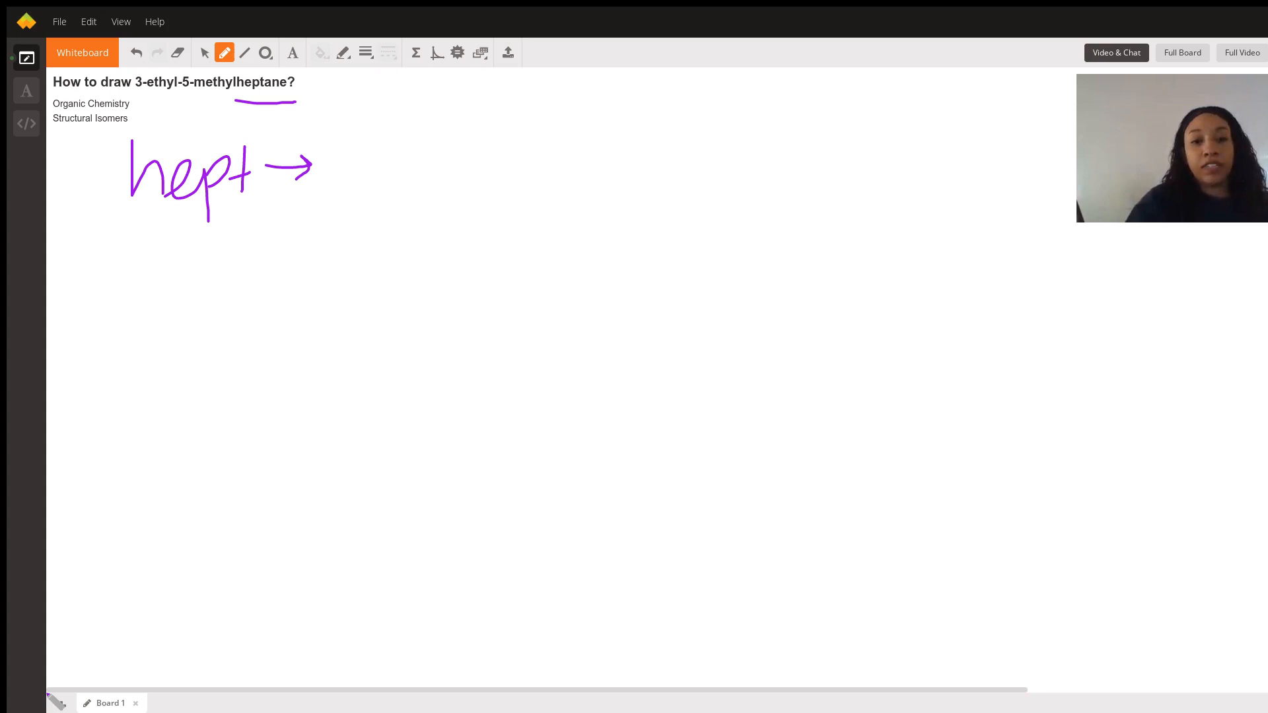
left_click_drag(355, 149, 388, 191)
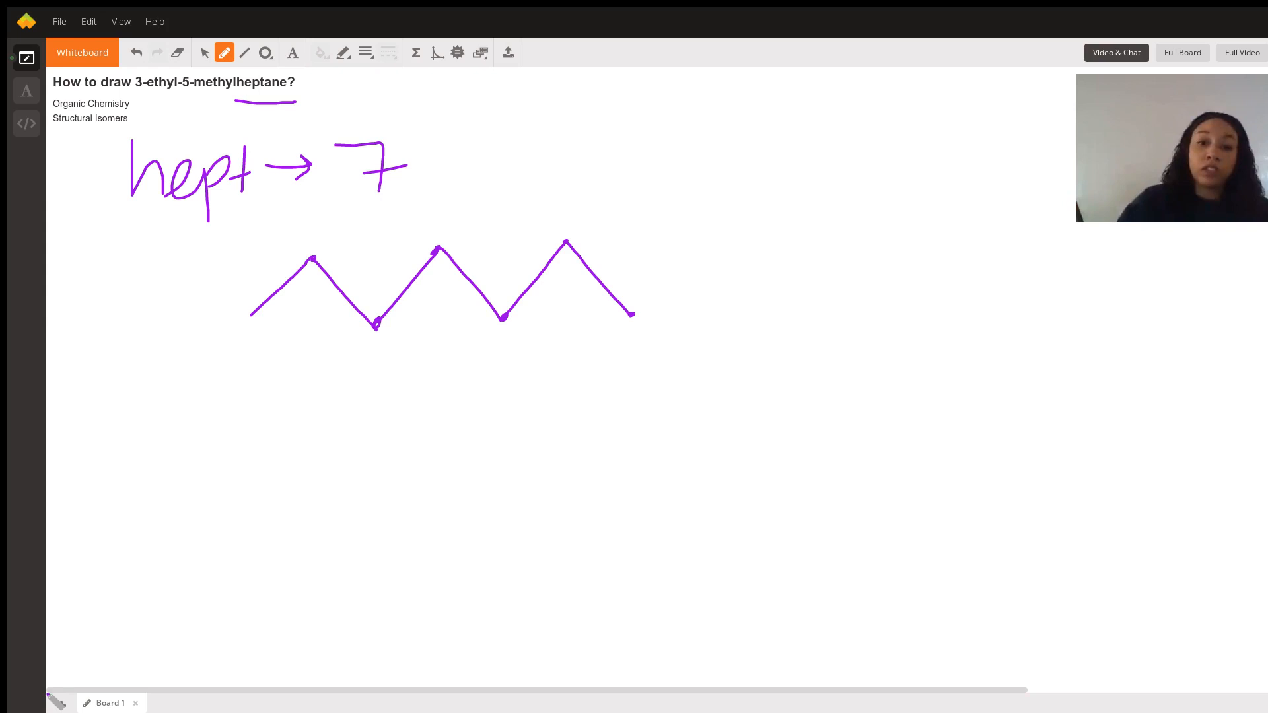
- Mark the left end carbon of the zigzag with a red '1'
left_click_drag(566, 243, 564, 168)
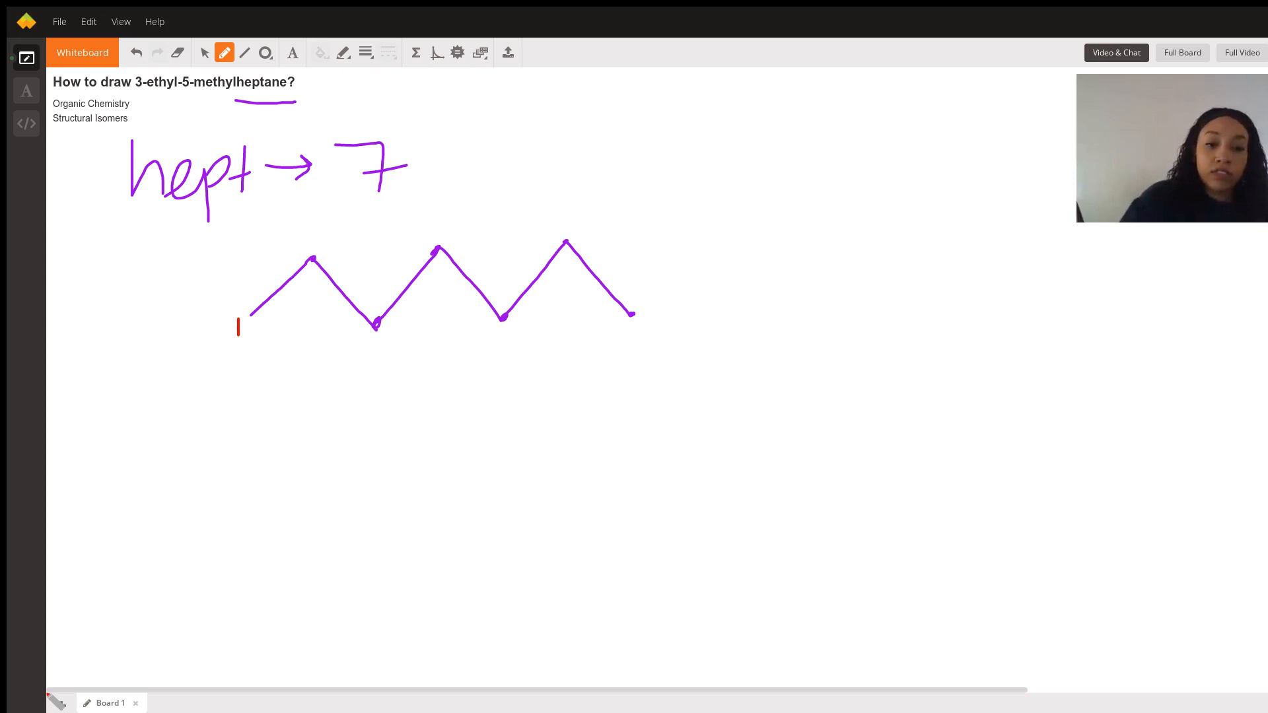
- Number carbons 2 through 7 in red along the chain, then clear all the red numbers
left_click_drag(309, 243, 320, 235)
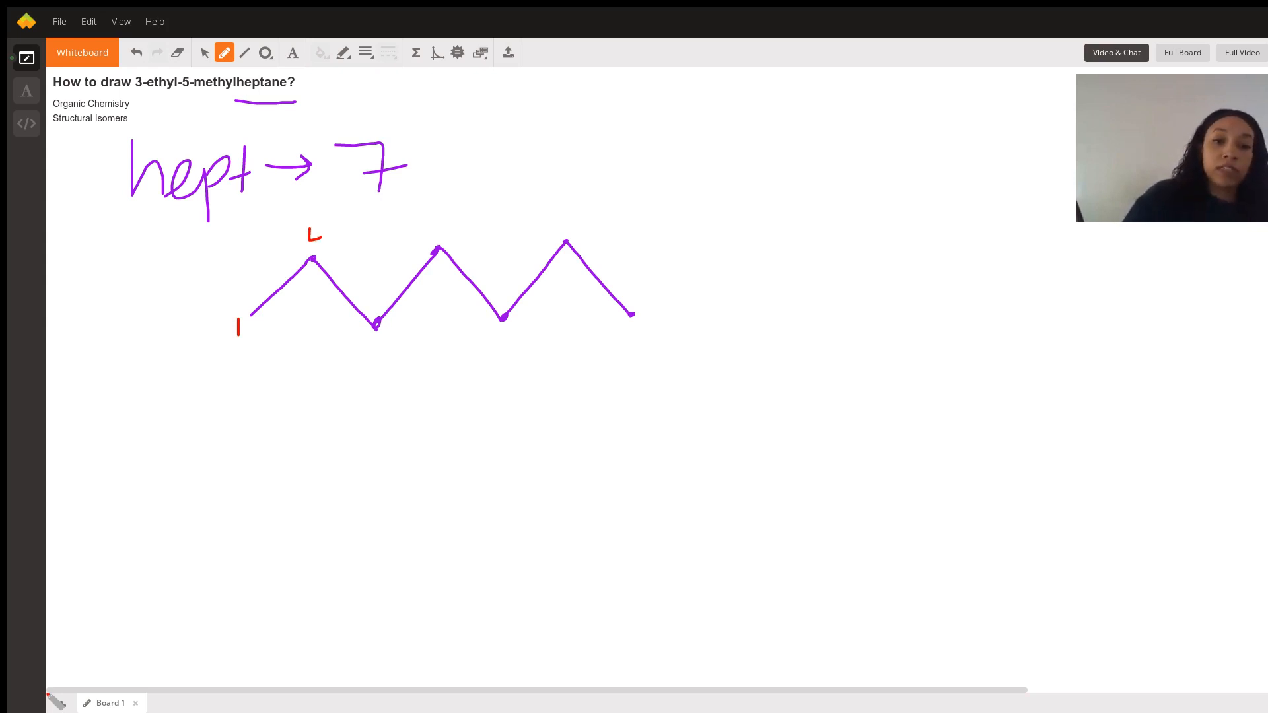
left_click_drag(372, 328, 388, 365)
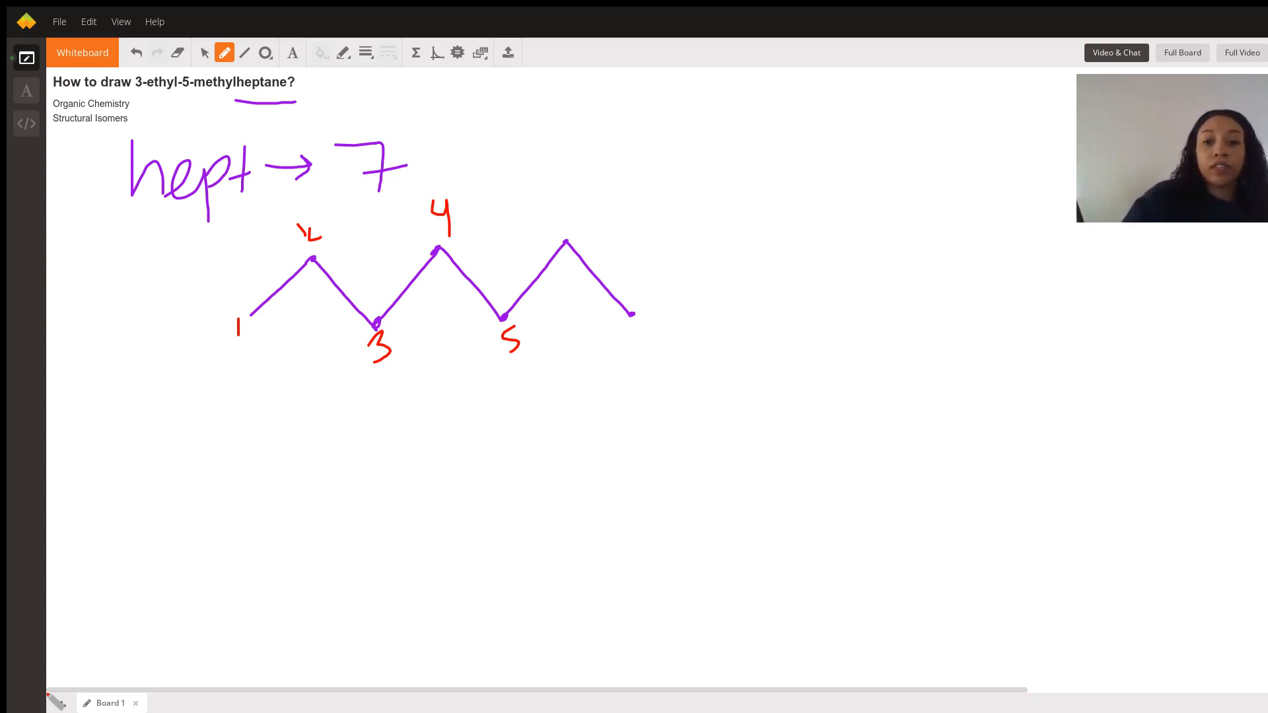
left_click_drag(566, 210, 644, 347)
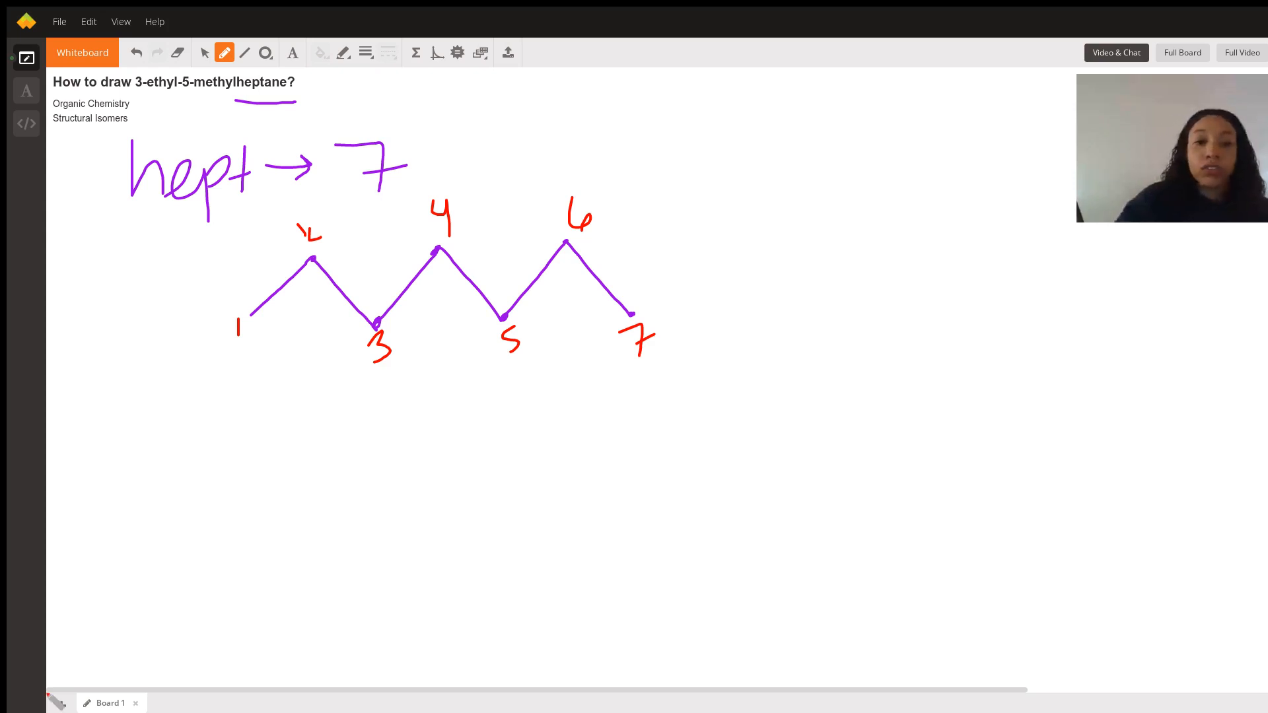
left_click_drag(373, 317, 499, 315)
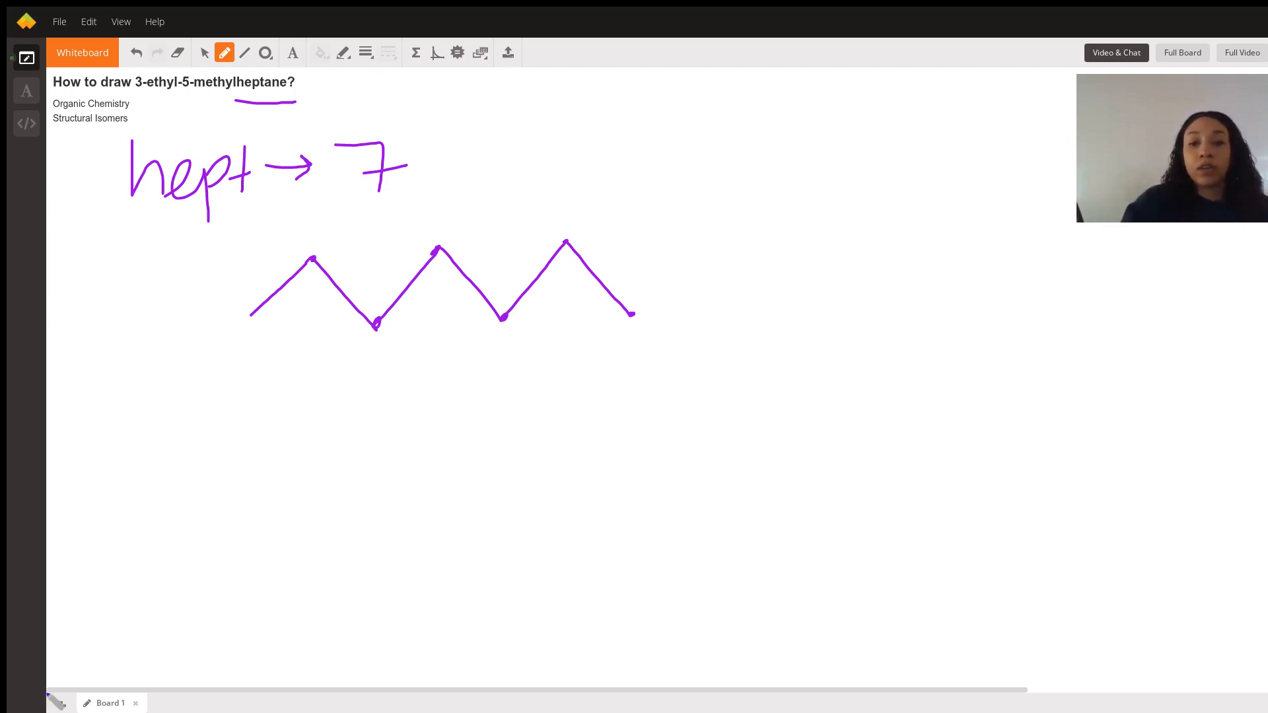
- Draw a blue two-carbon ethyl branch from carbon 3 and a methyl stroke from carbon 5
left_click_drag(377, 325, 467, 420)
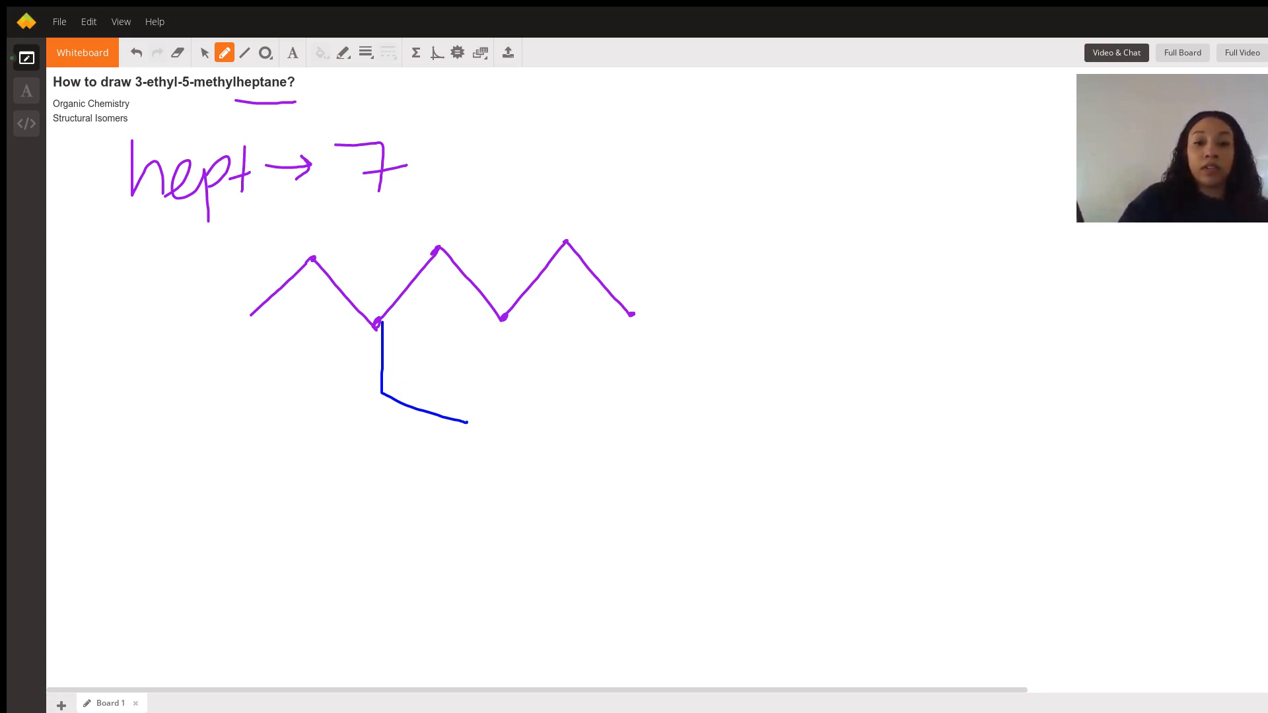
left_click_drag(502, 317, 498, 387)
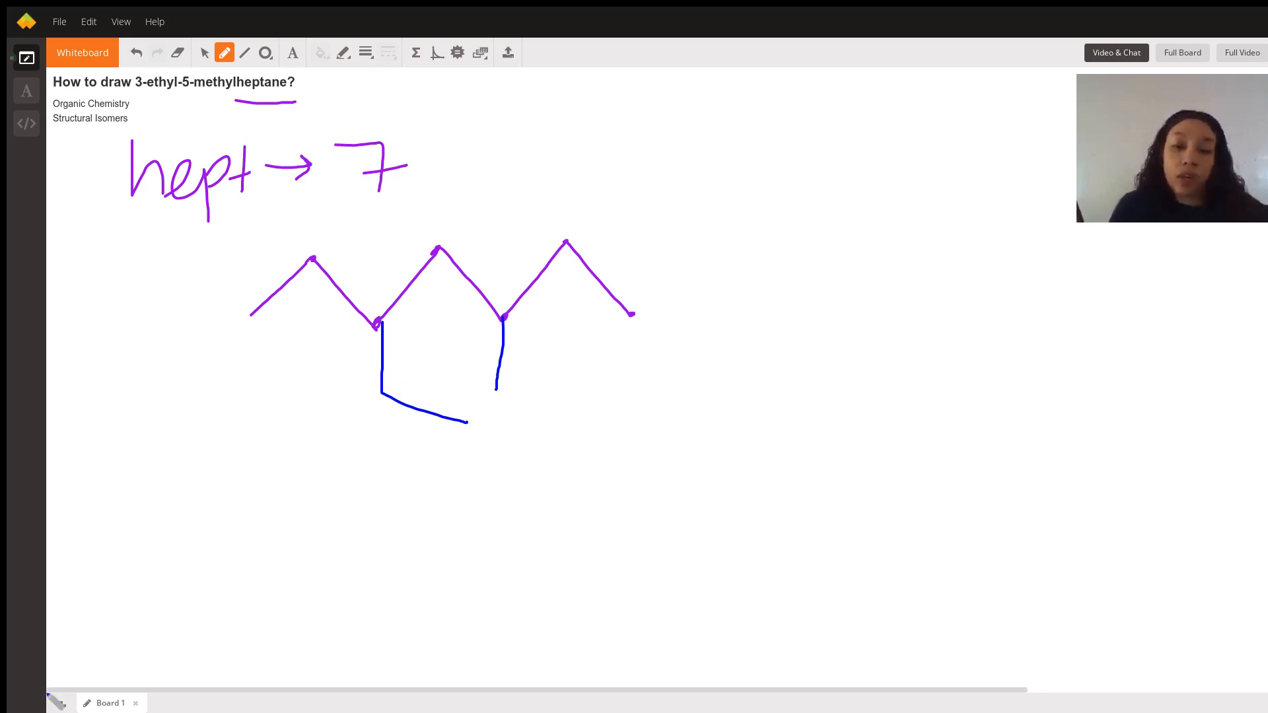